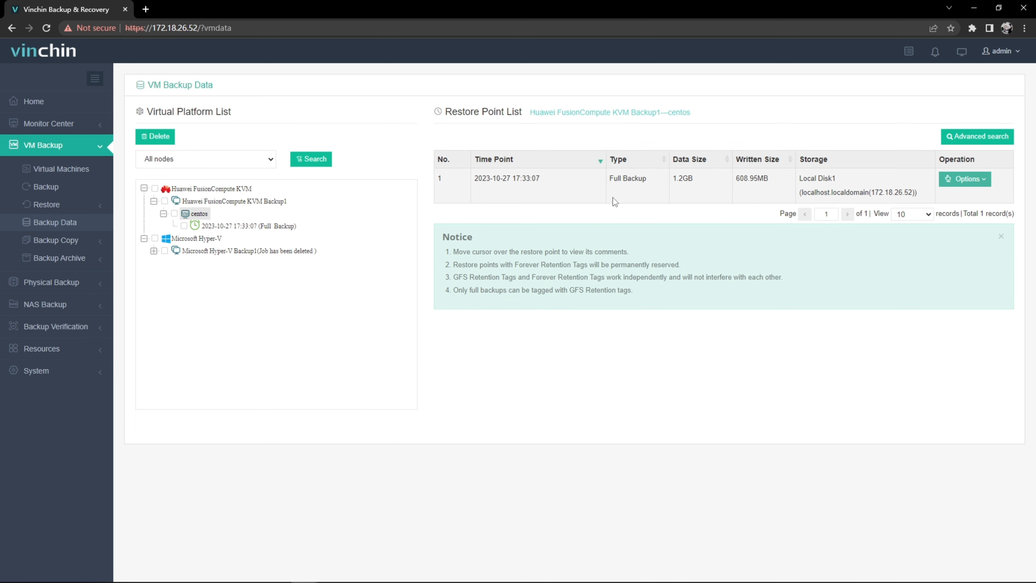
mouse_move(394, 201)
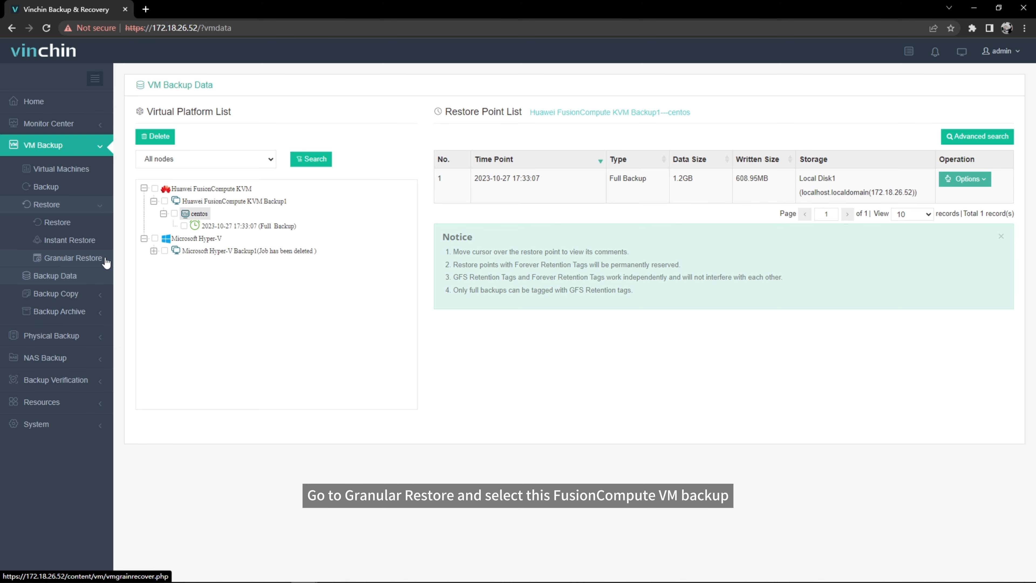
Start a granular restore from Huawei FusionCompute KVM Backup1, expanding its centos restore points.
left_click(71, 258)
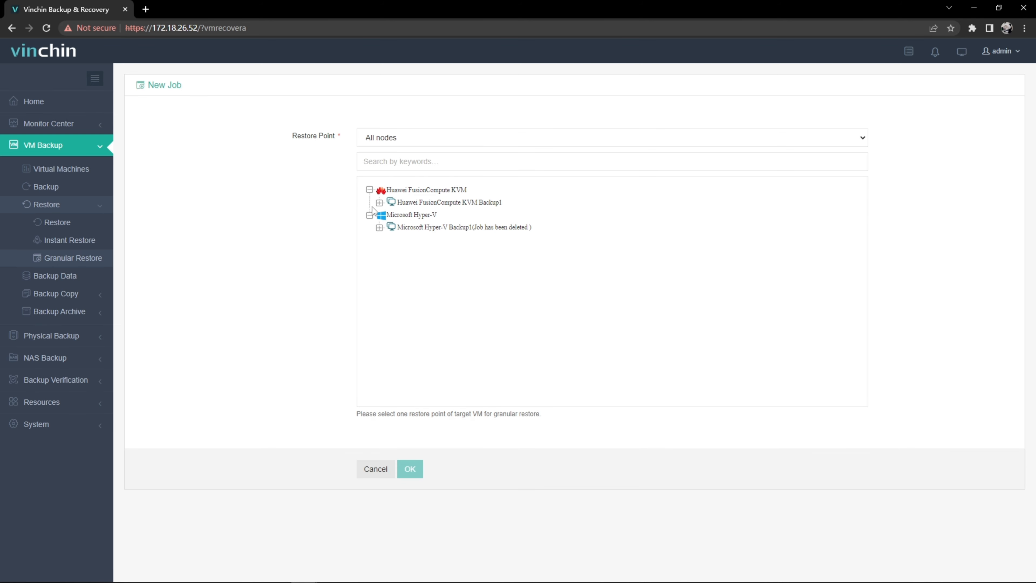
mouse_move(377, 207)
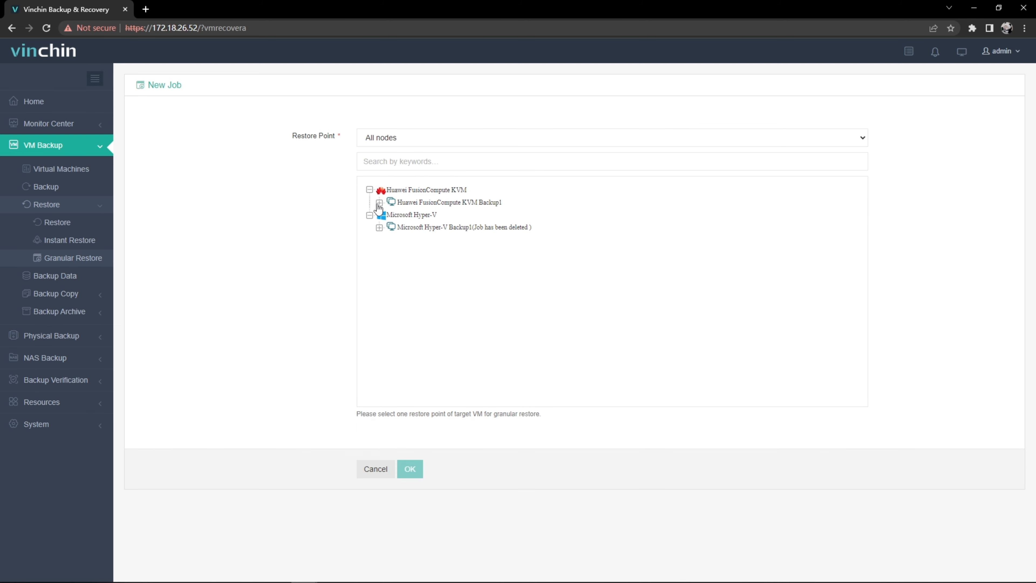
left_click(409, 468)
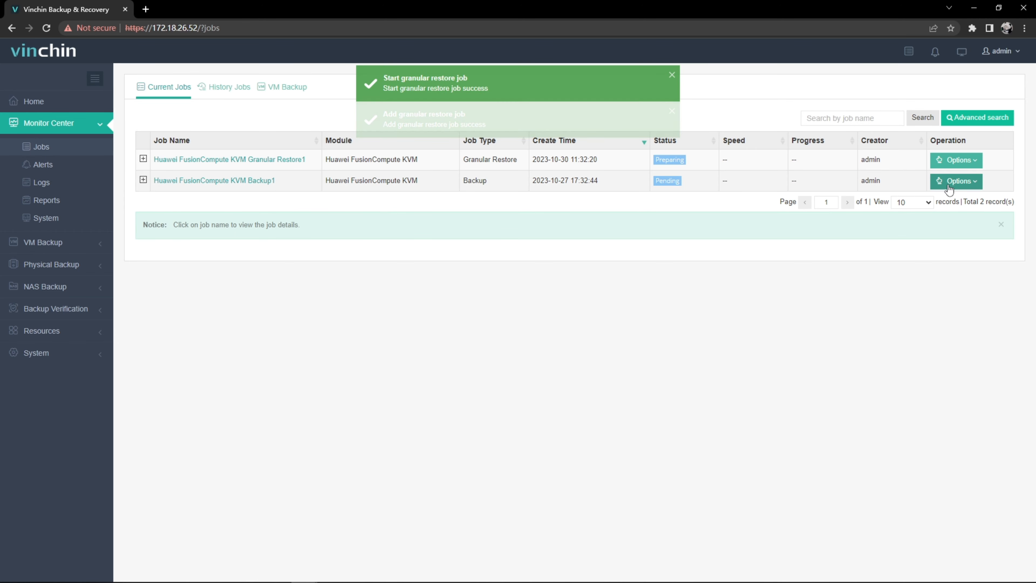
Bring up the granular restore job's details to browse its restorable files.
left_click(229, 159)
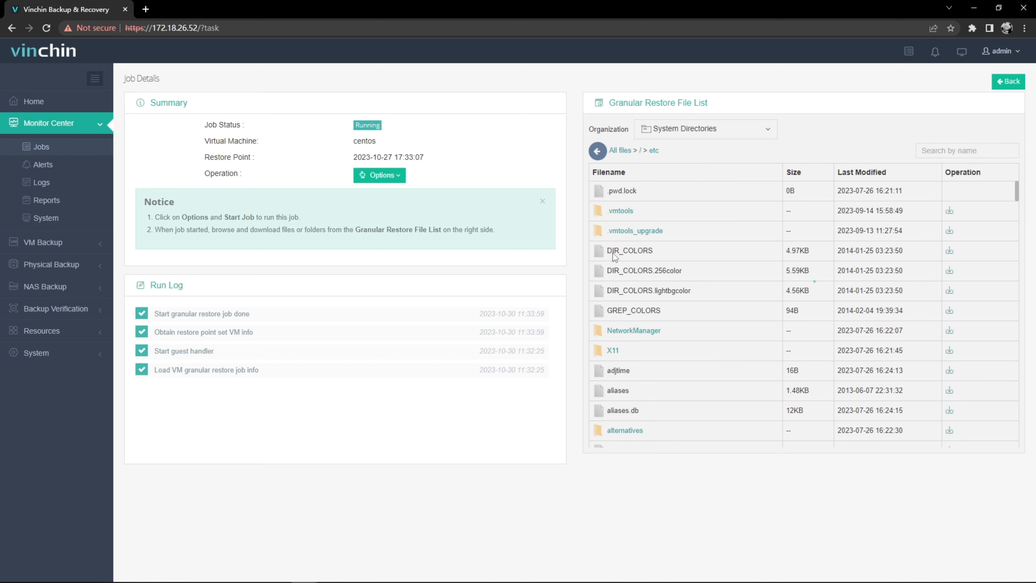
mouse_move(950, 254)
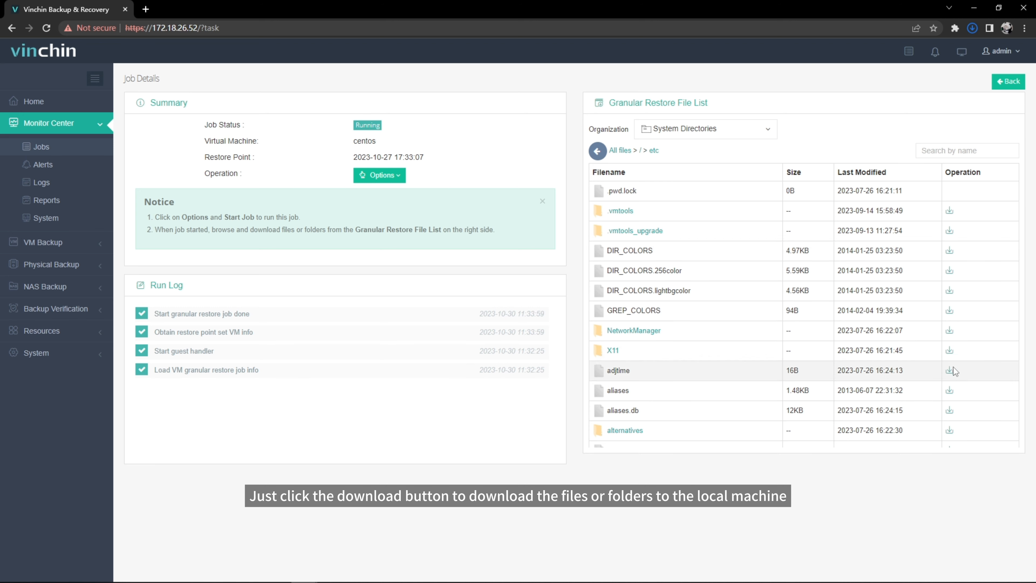
Download the adjtime and remaining /etc files locally and check Chrome's downloads.
left_click(950, 371)
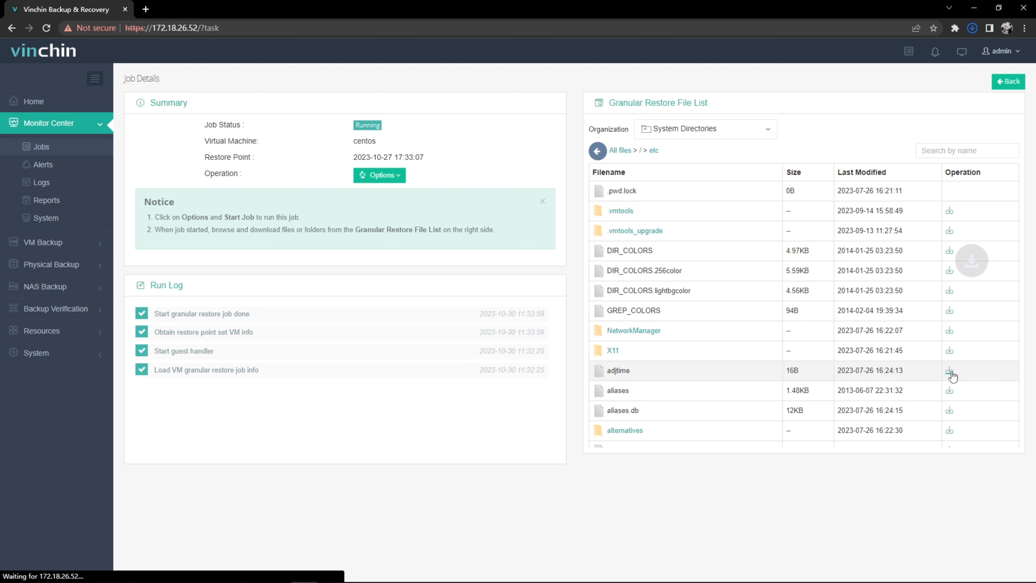
left_click(950, 370)
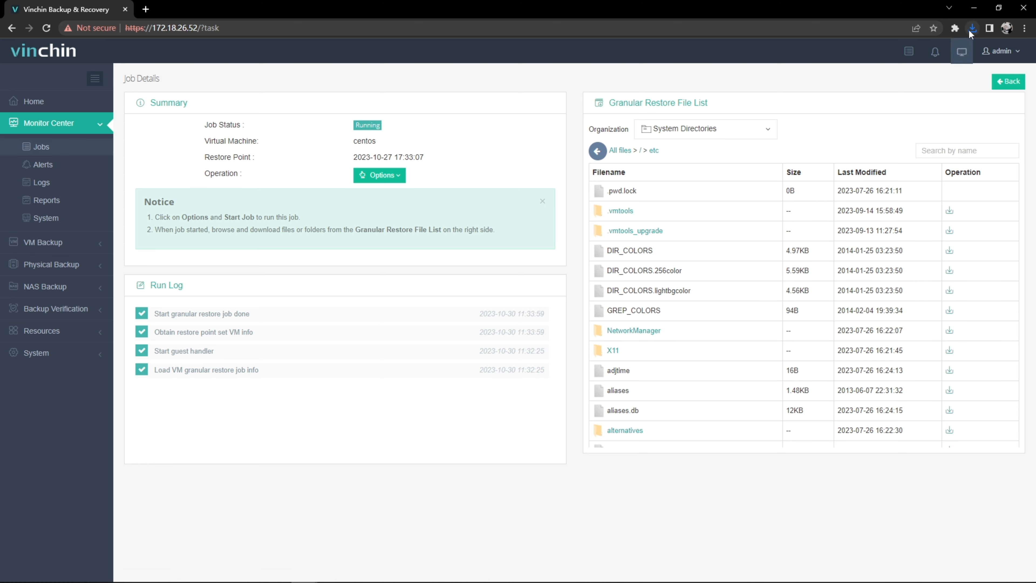
left_click(971, 28)
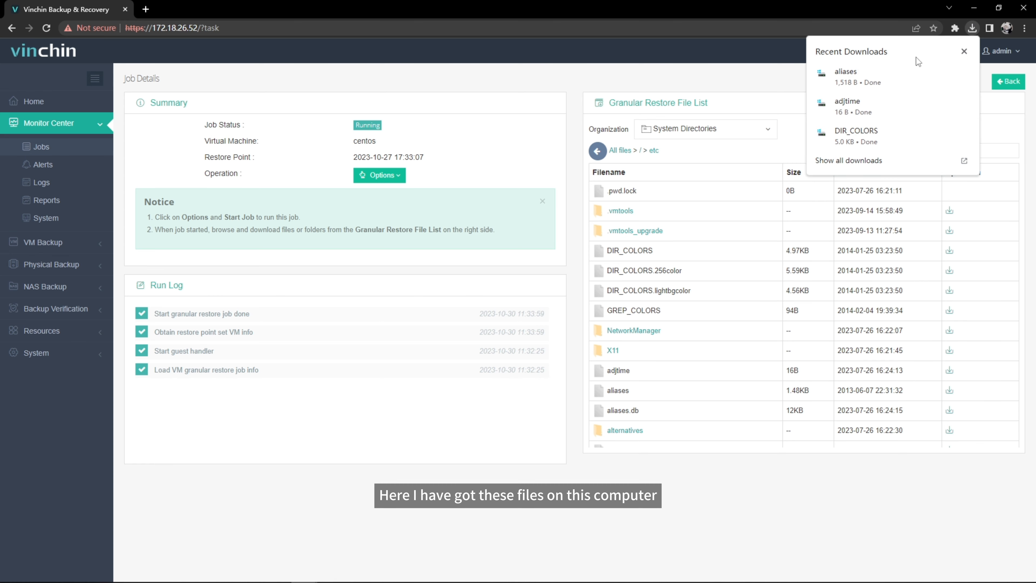
Stop the running granular restore job from its Options menu.
left_click(43, 146)
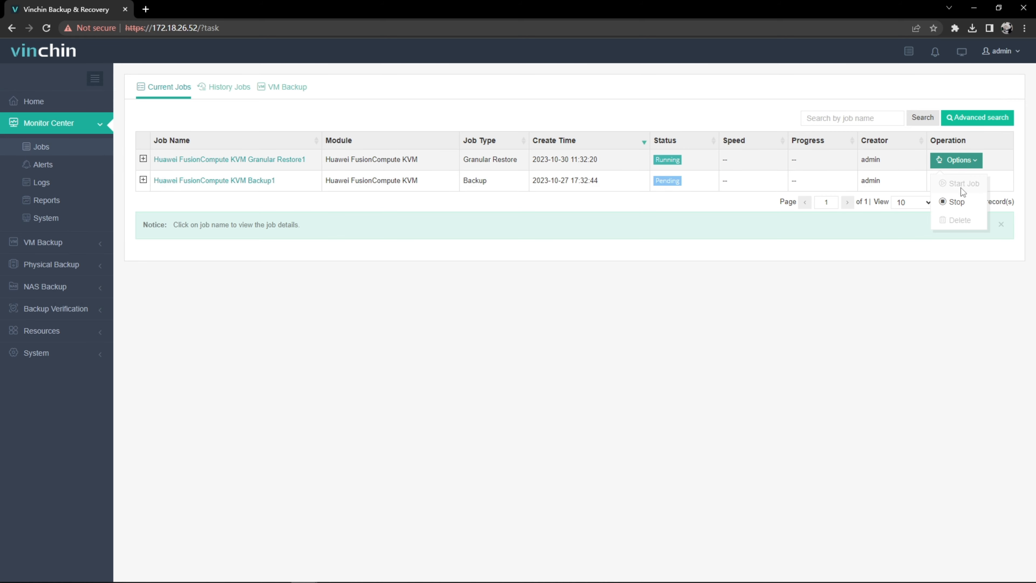
left_click(957, 201)
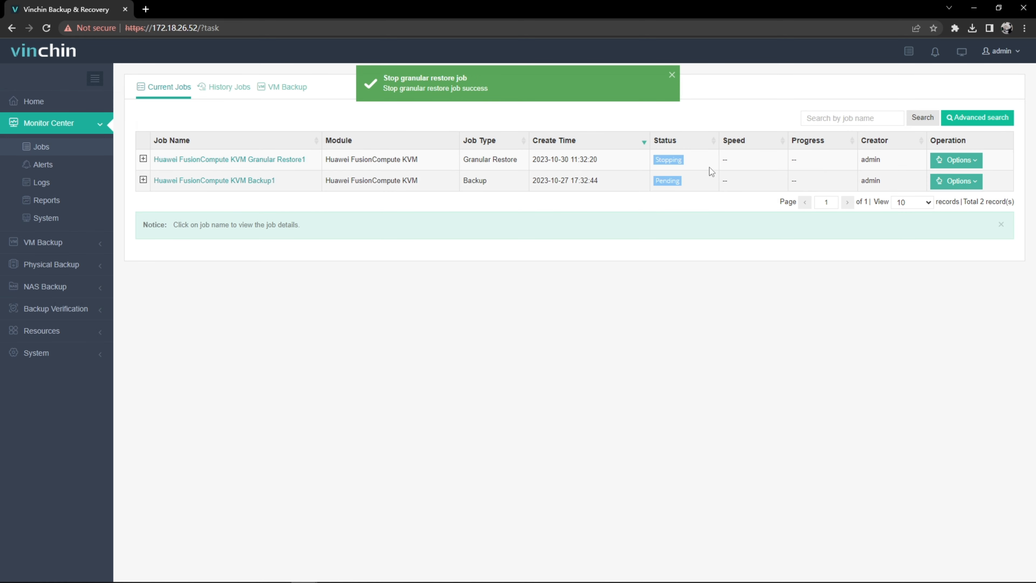